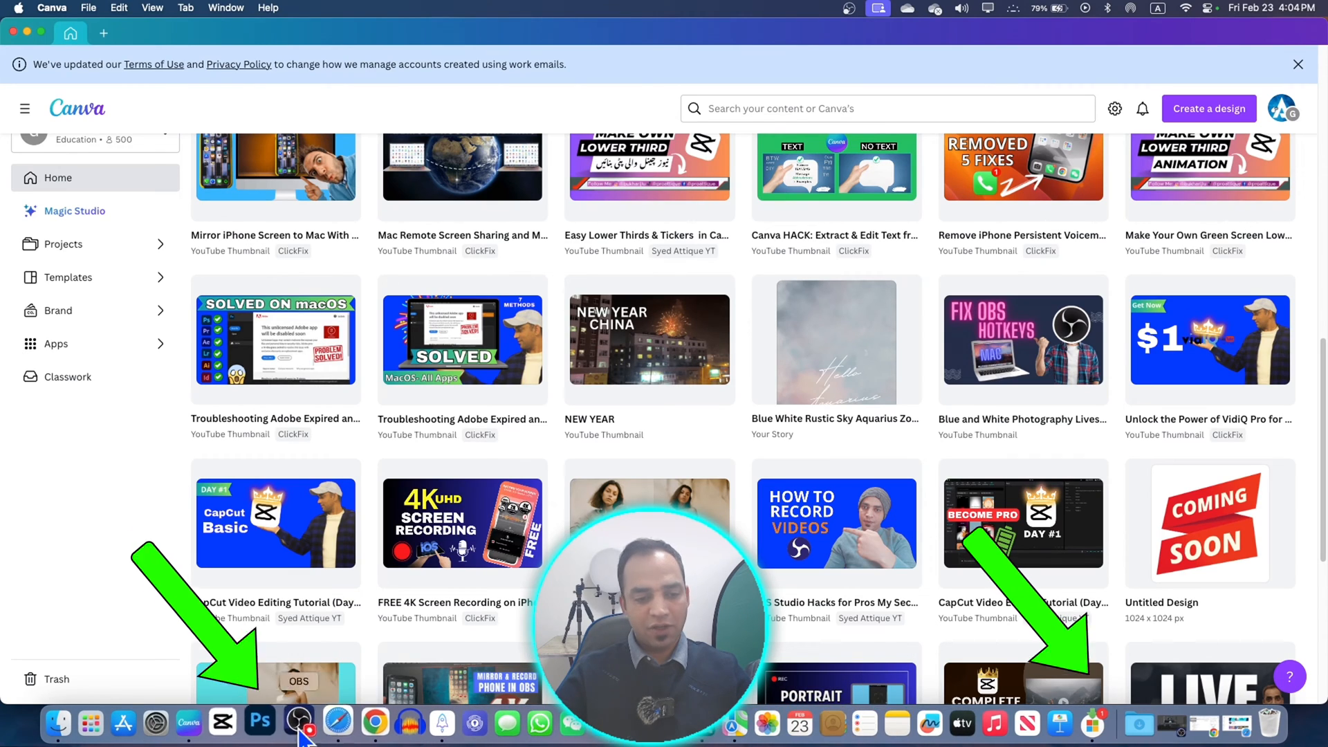
# Review the Screen Capture source's position, size and crop in Scene 1's Edit Transform, then close it.
pyautogui.scroll(-3)
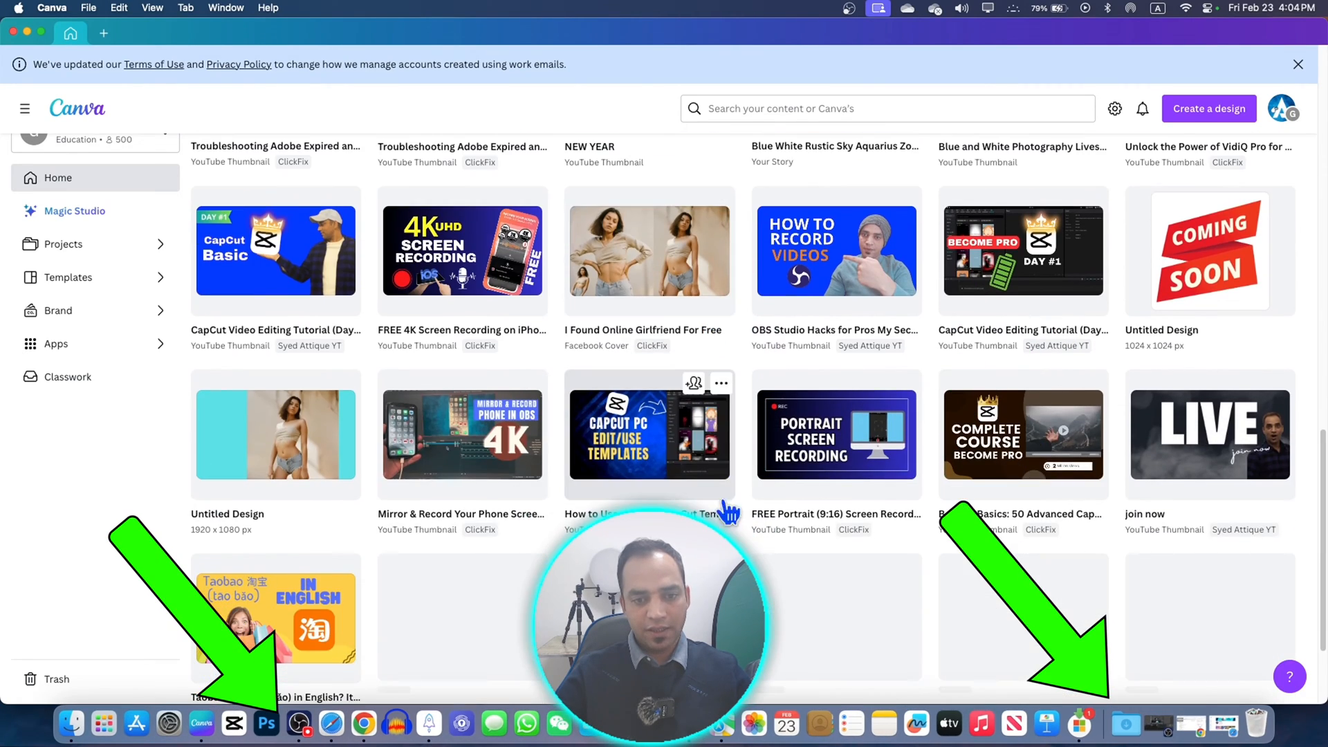
pyautogui.scroll(-3)
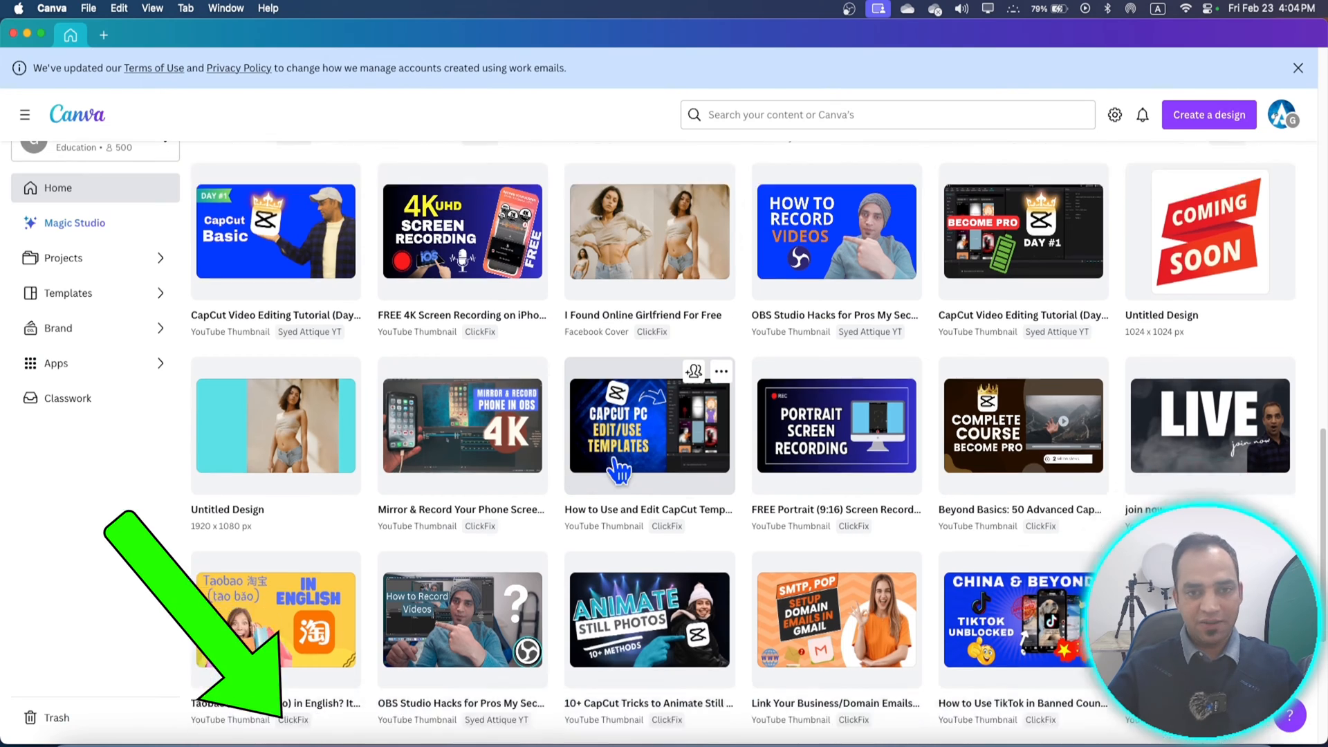
pyautogui.scroll(-3)
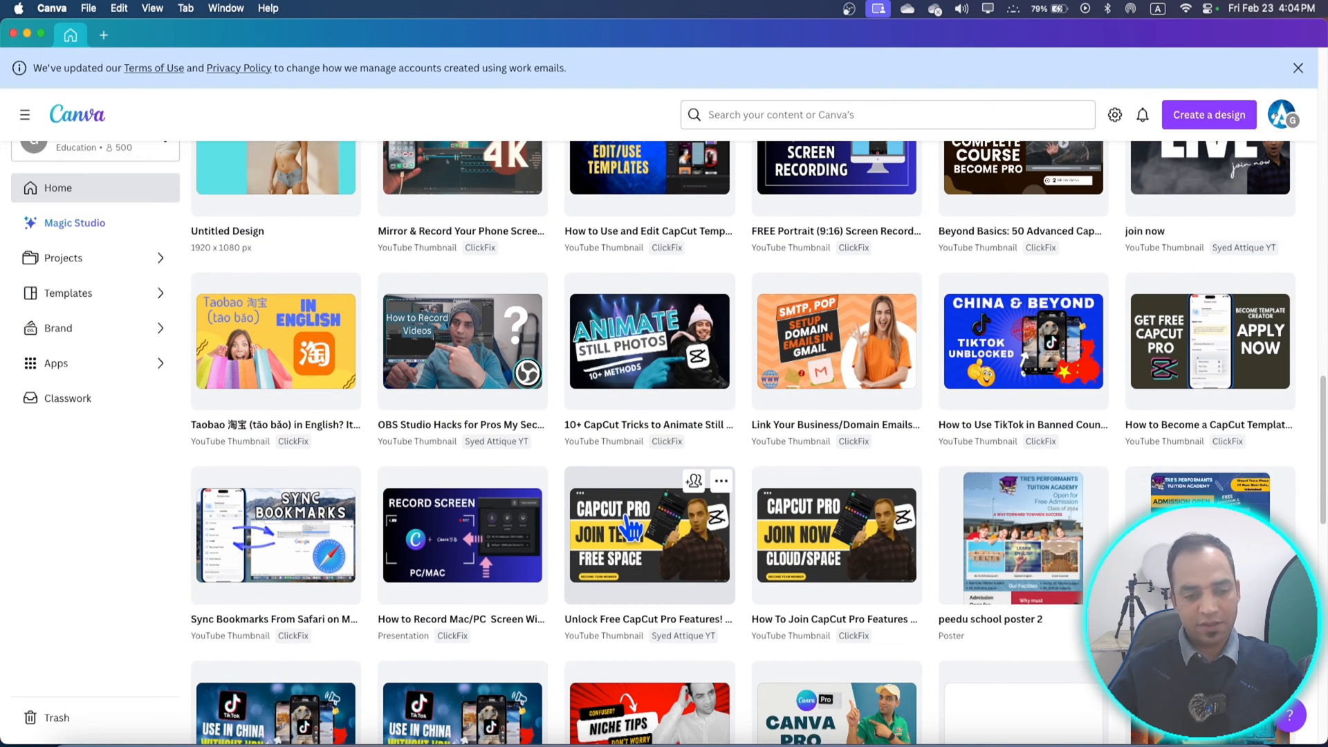
pyautogui.moveTo(292, 720)
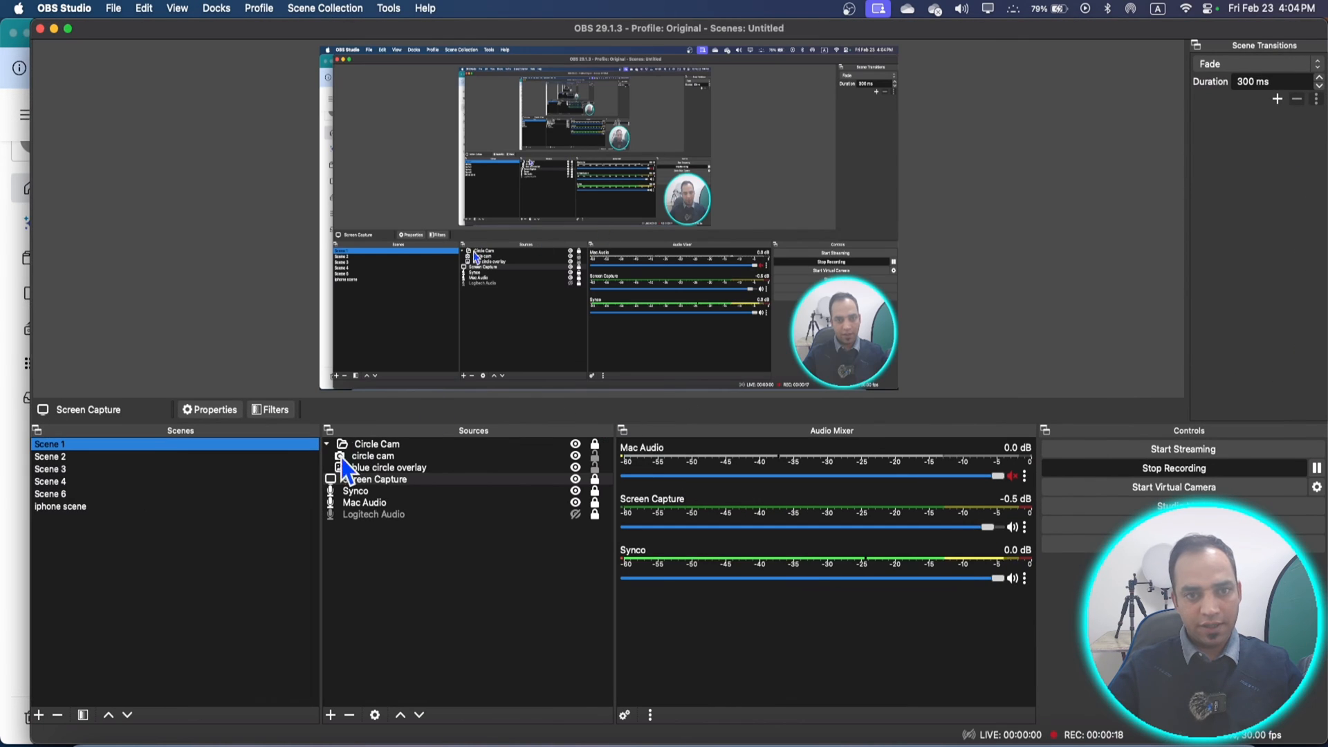
pyautogui.moveTo(60, 576)
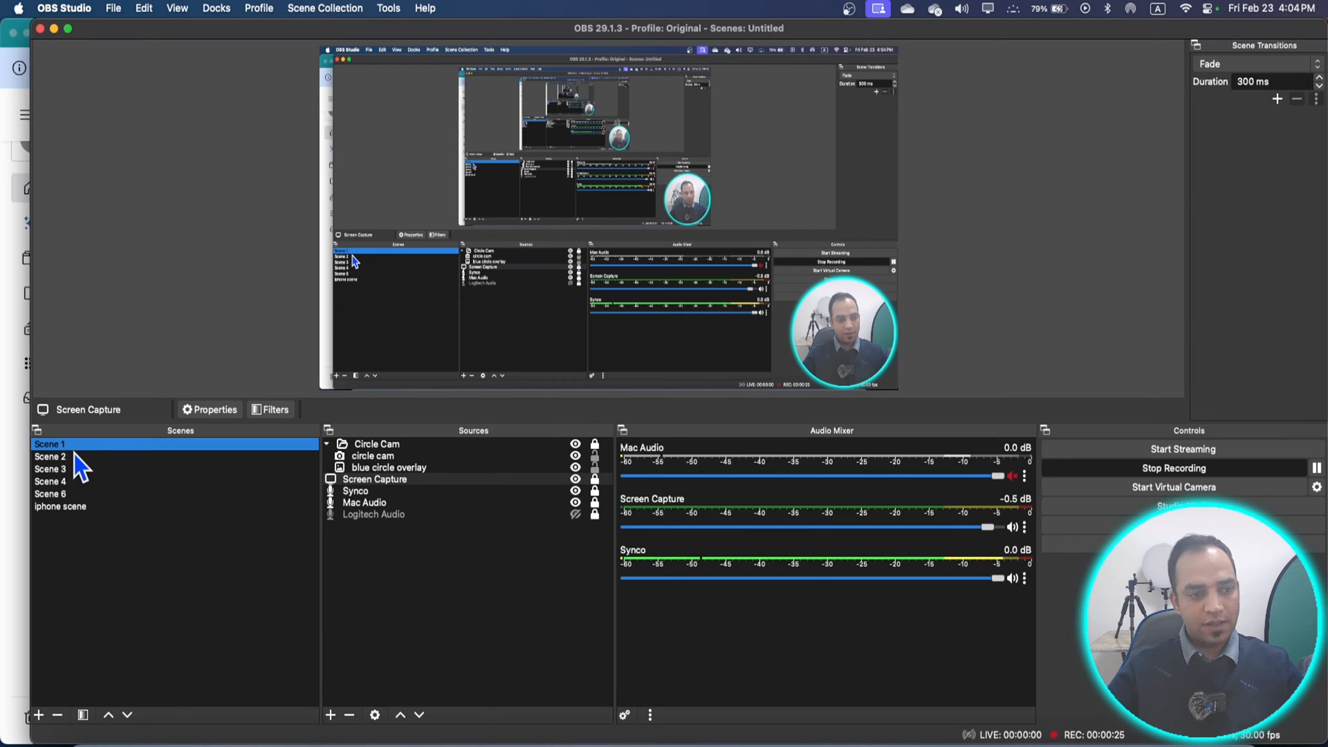
pyautogui.click(374, 479)
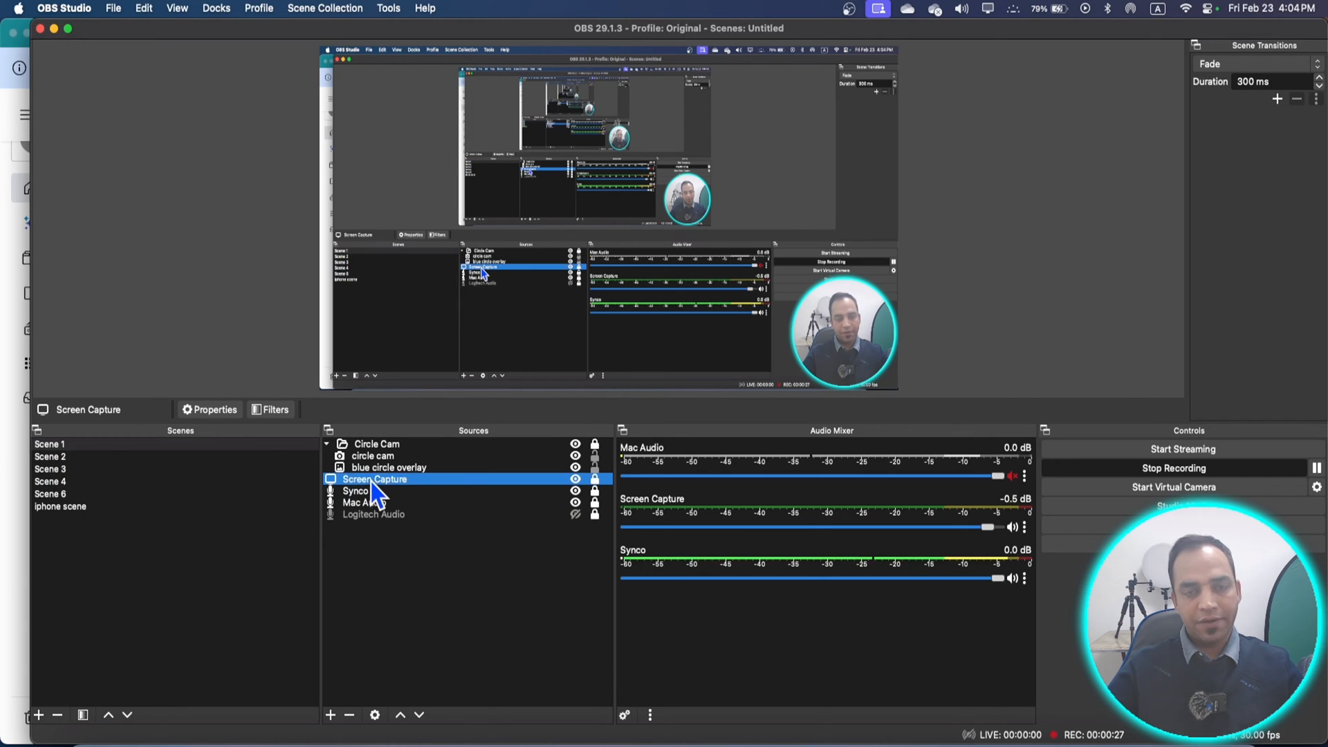
pyautogui.rightClick(373, 478)
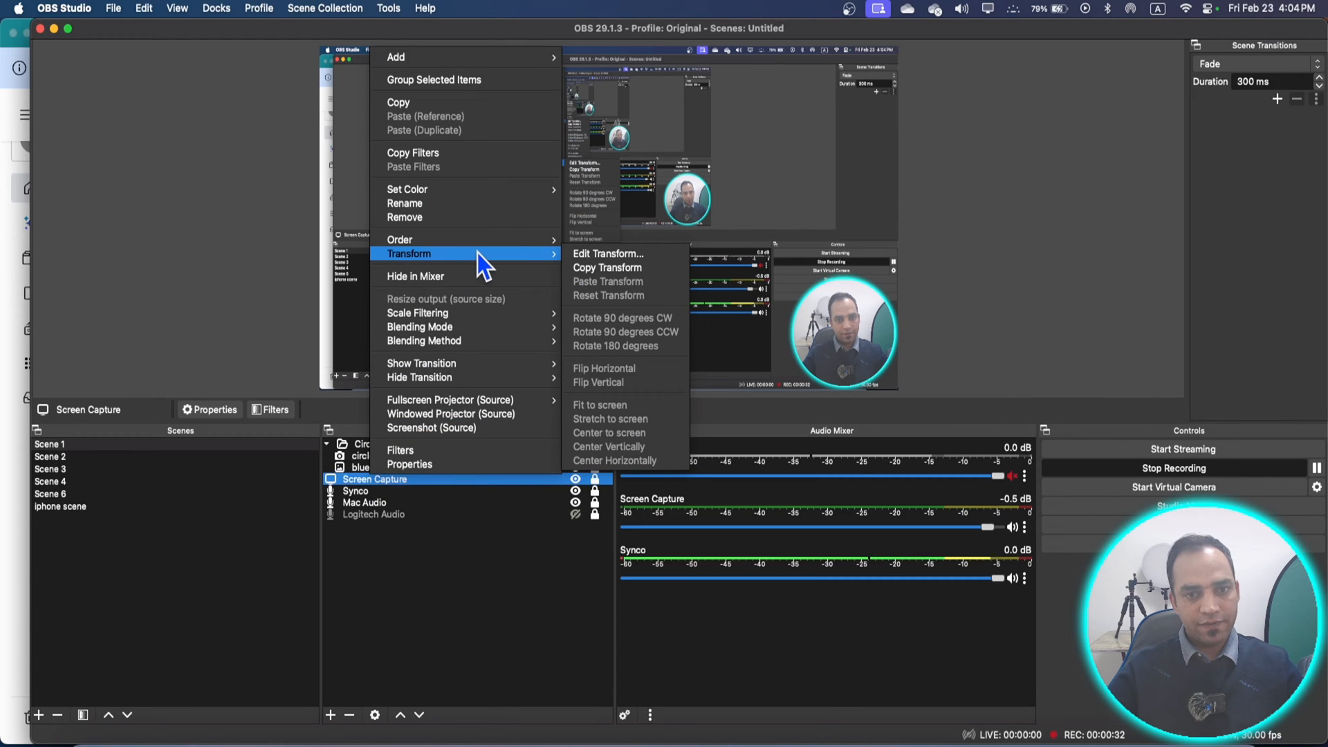
pyautogui.click(607, 253)
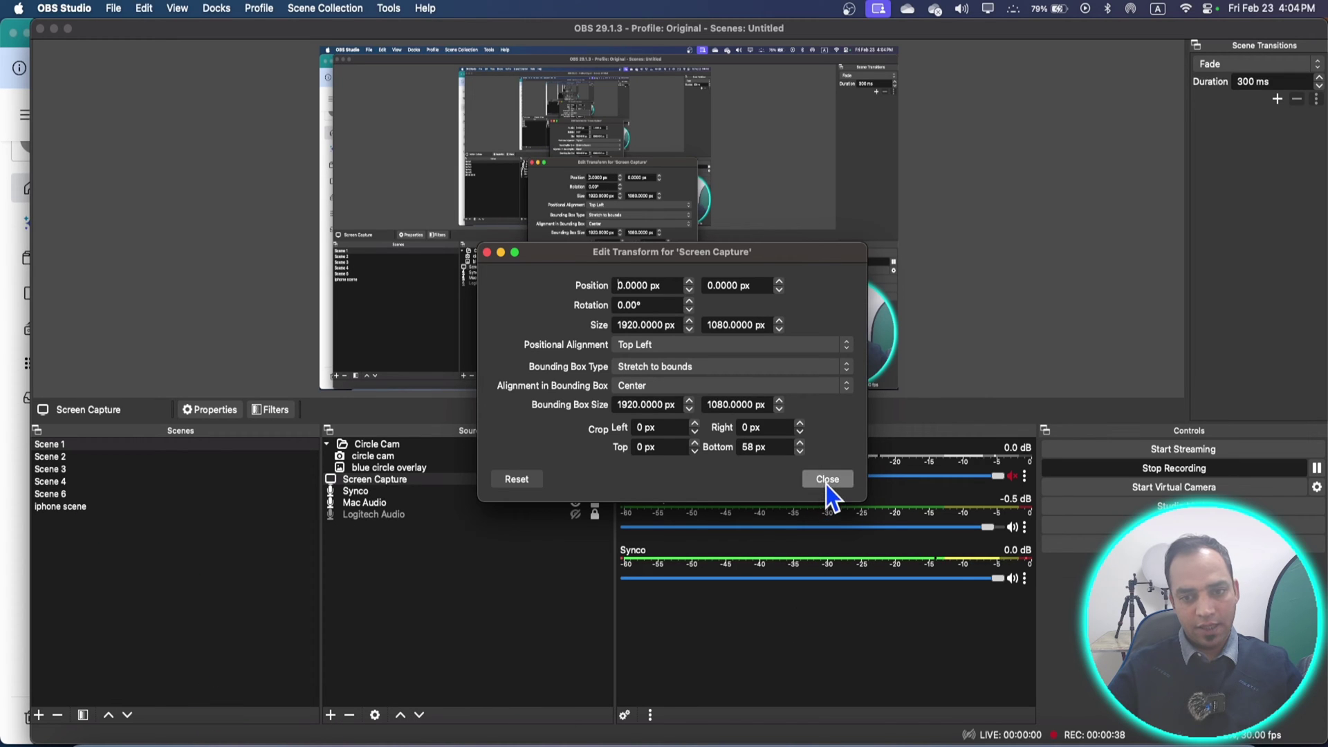
pyautogui.click(826, 479)
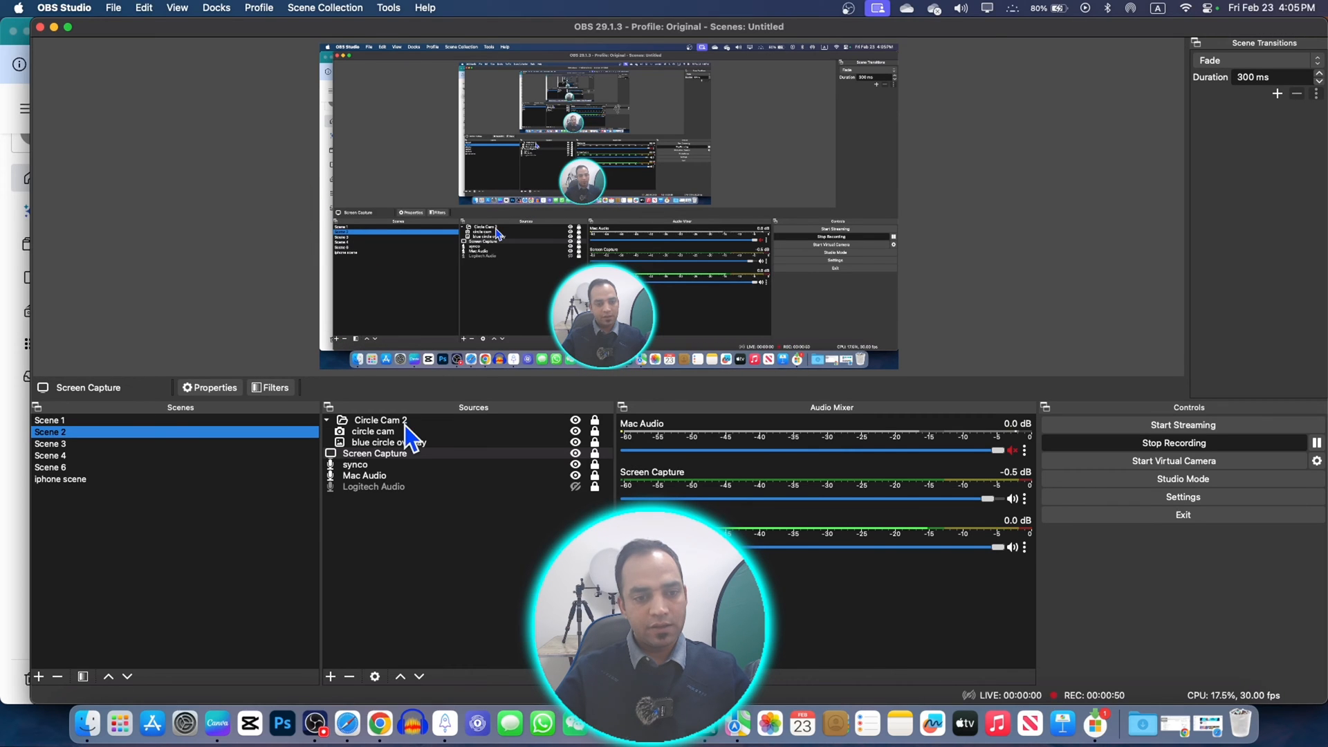
# Open Edit Transform for Scene 2's Screen Capture, showing no bounds and zero crop.
pyautogui.rightClick(374, 453)
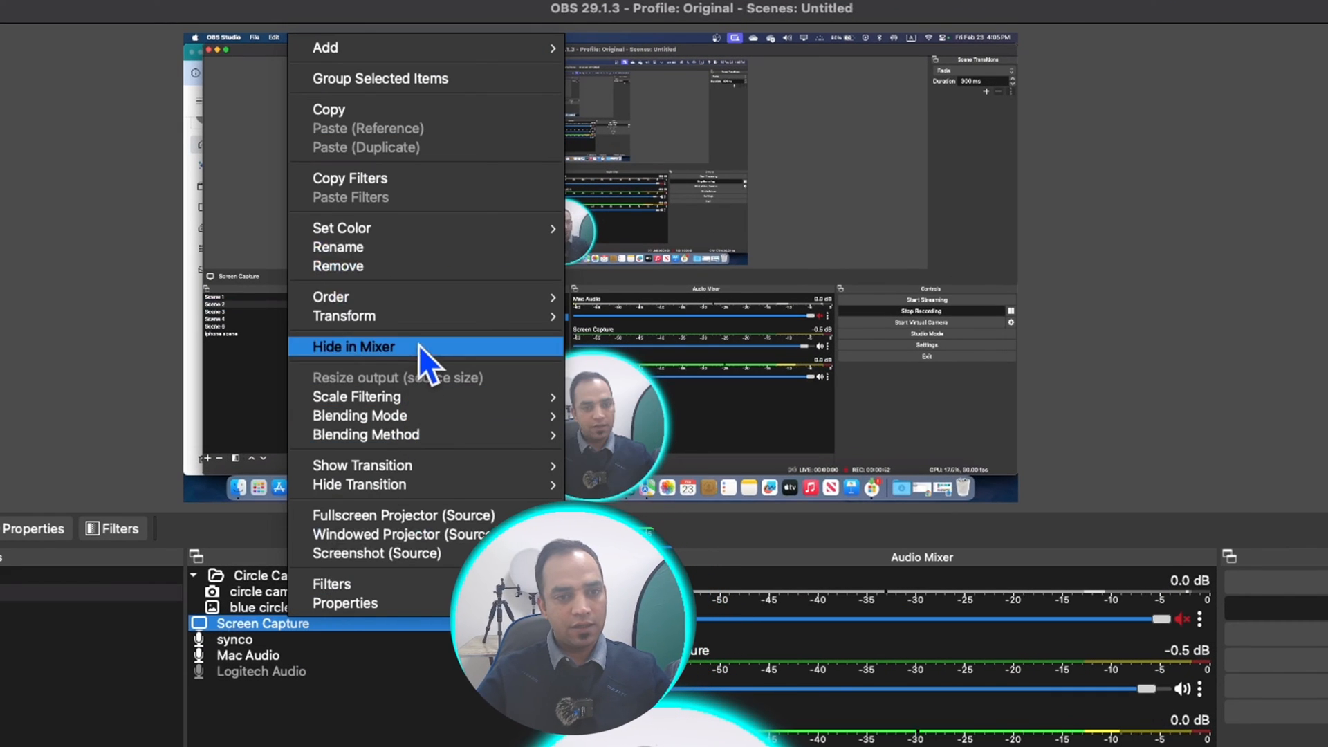
pyautogui.click(344, 315)
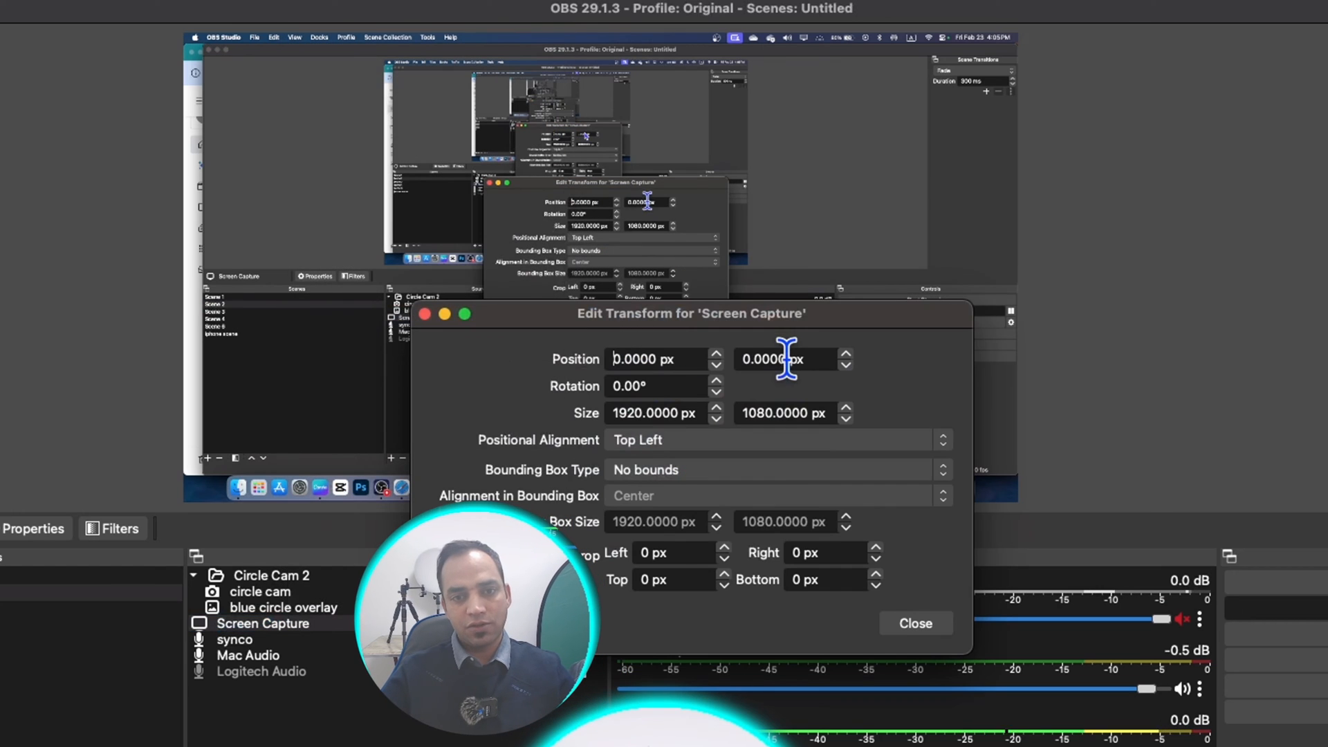
pyautogui.moveTo(653, 414)
pyautogui.write('58')
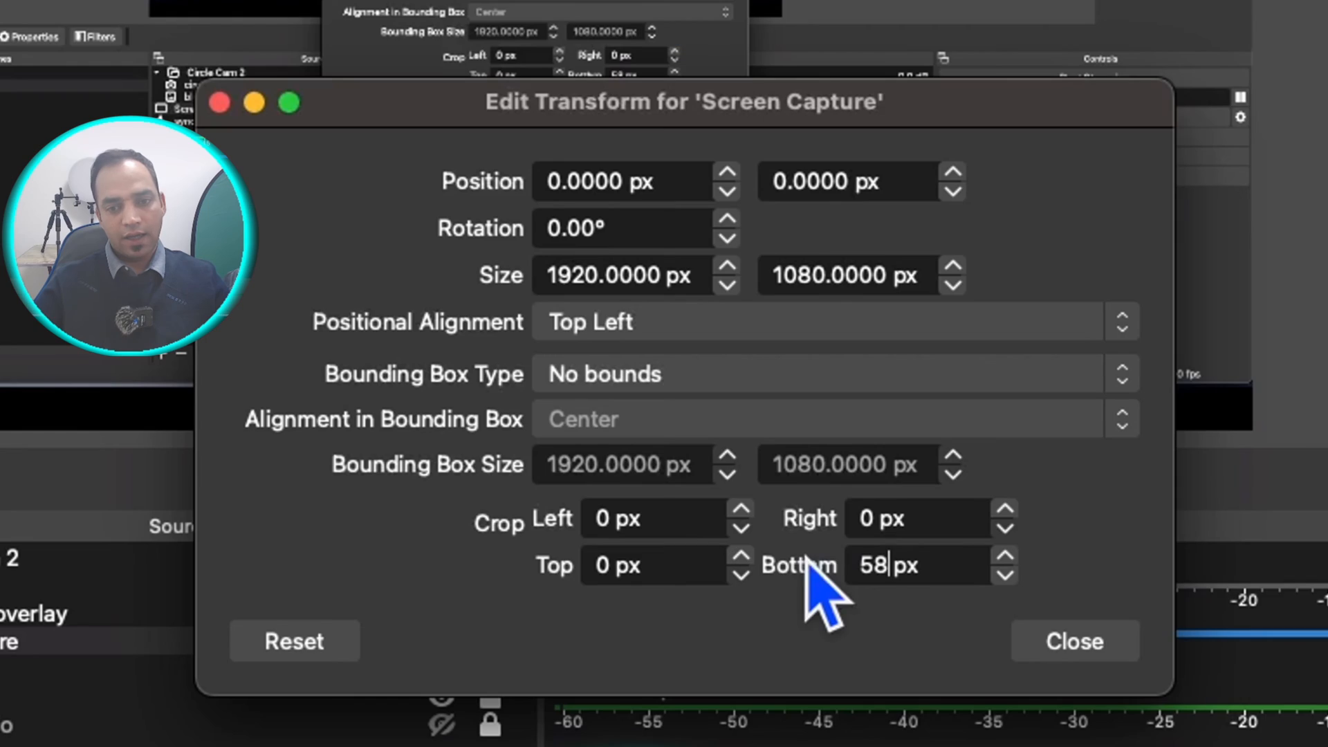
pyautogui.moveTo(927, 644)
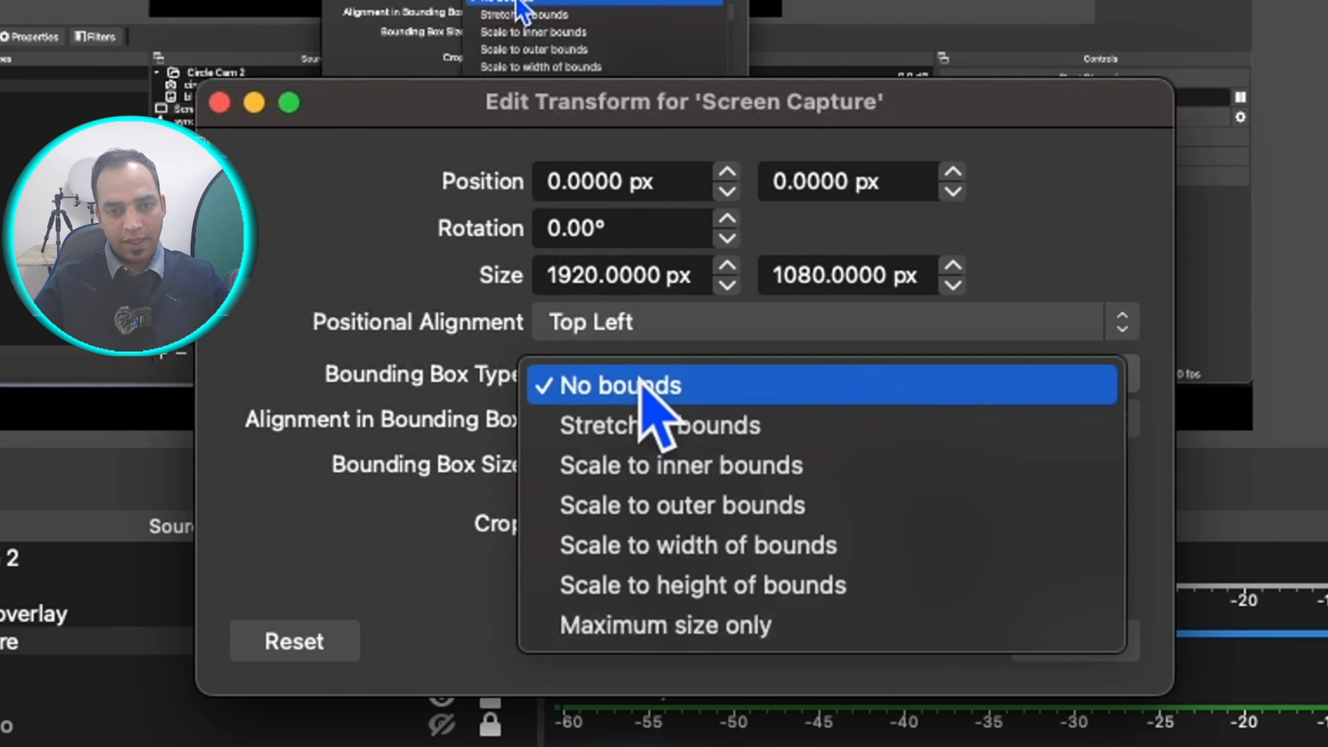
pyautogui.moveTo(659, 425)
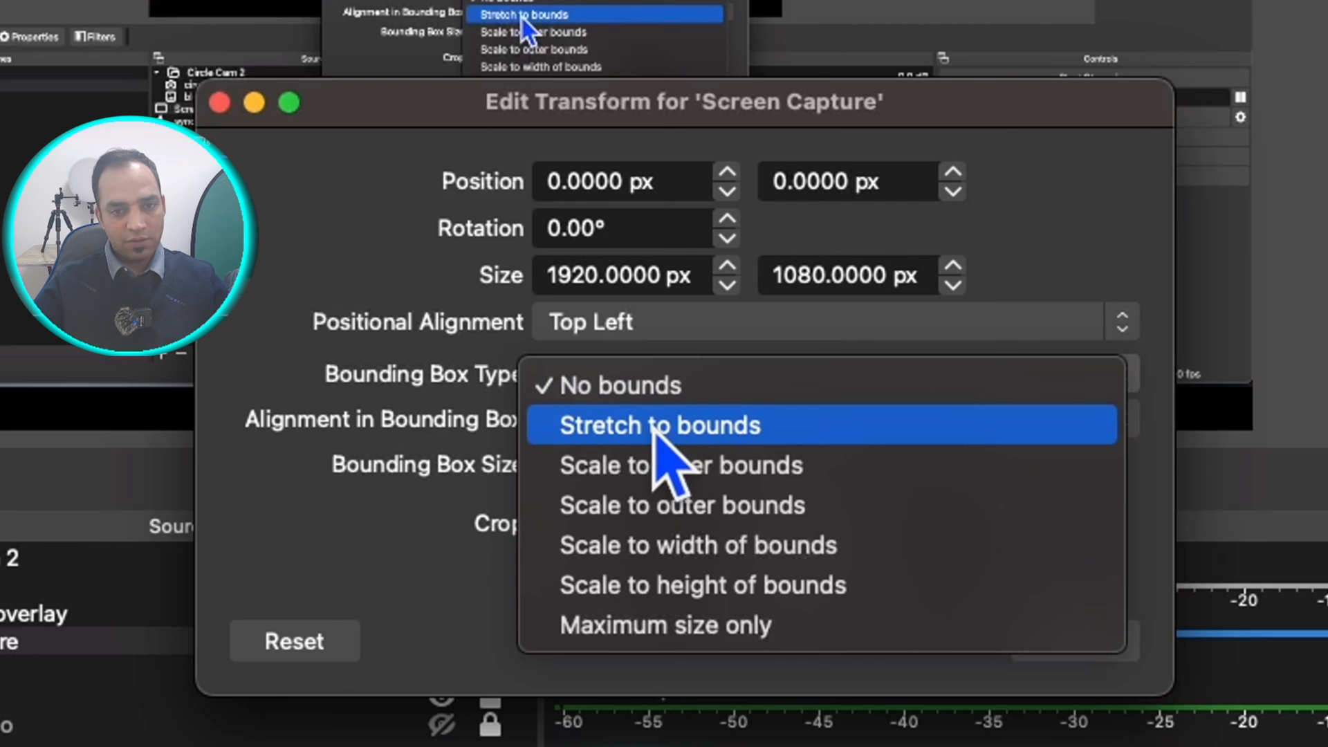
pyautogui.moveTo(237, 12)
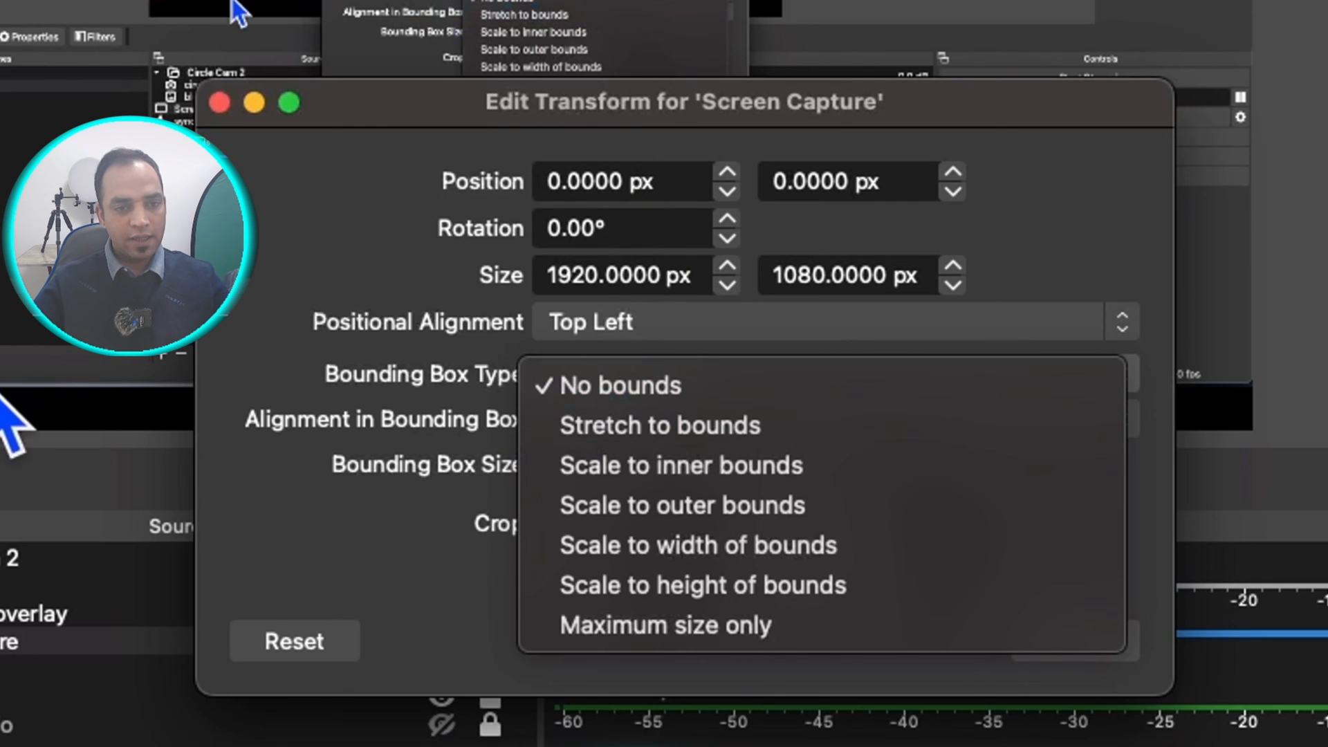
# Give Scene 2's Screen Capture a 58 px bottom crop and view the bounding box type choices.
pyautogui.click(618, 386)
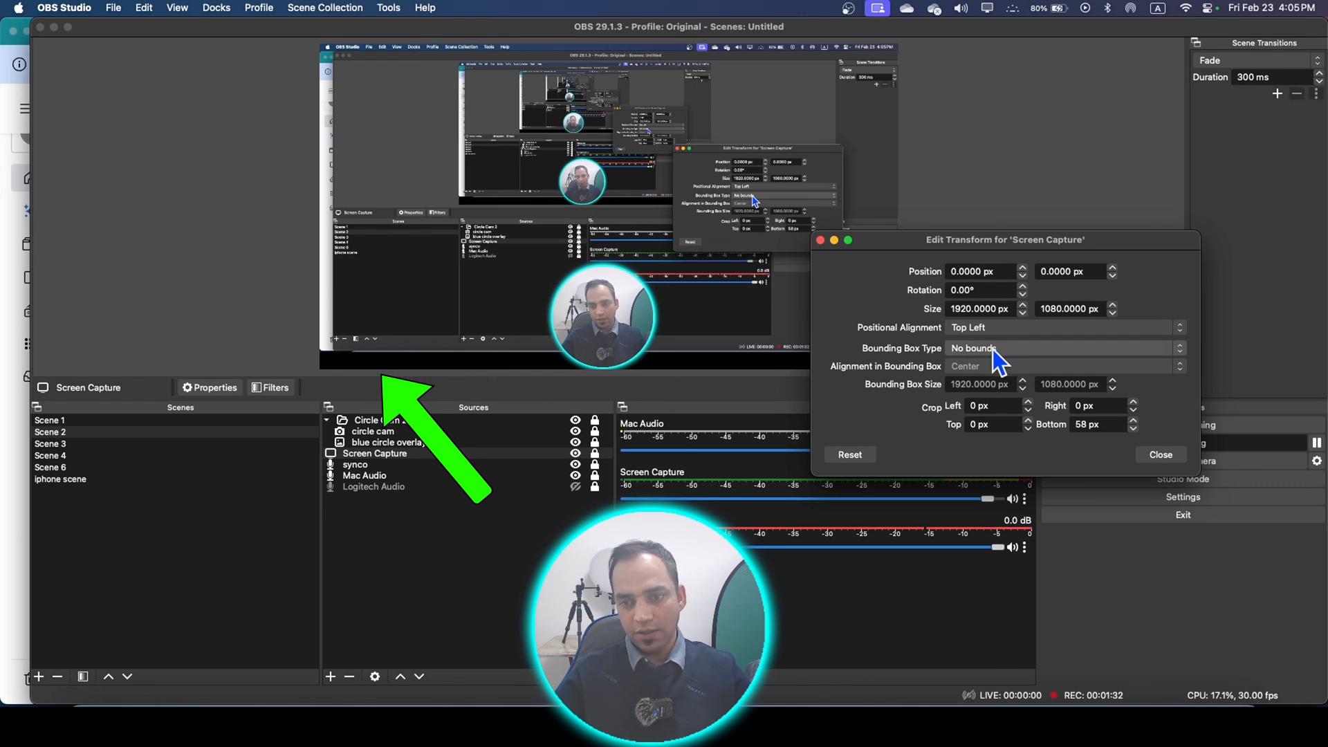
pyautogui.click(1059, 348)
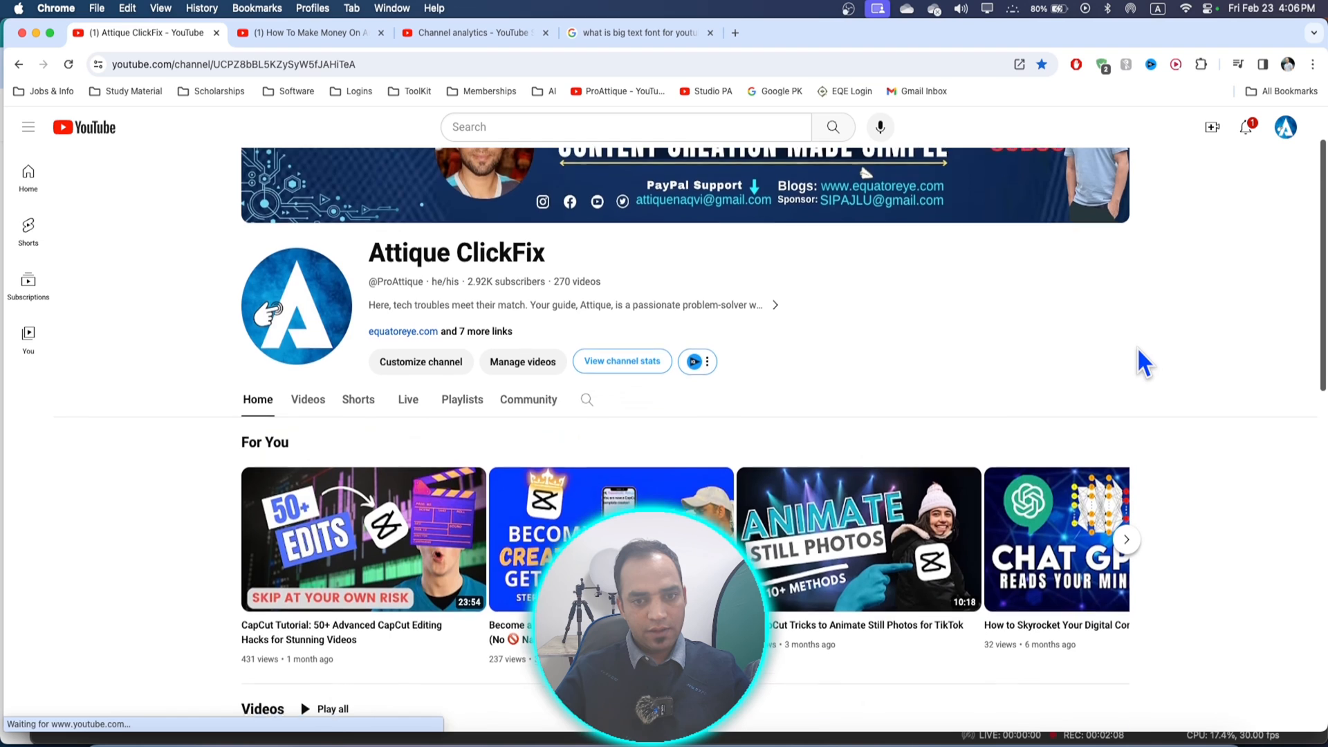
pyautogui.scroll(-3)
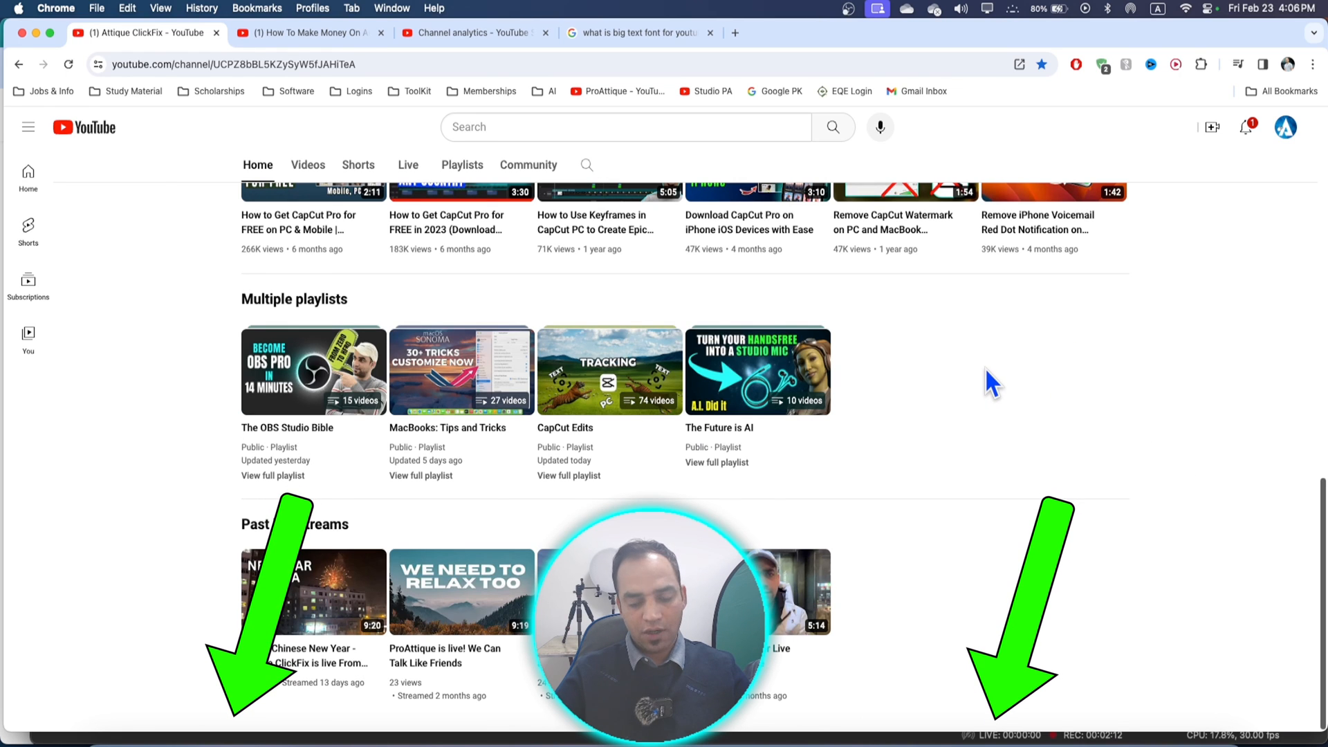
pyautogui.scroll(-3)
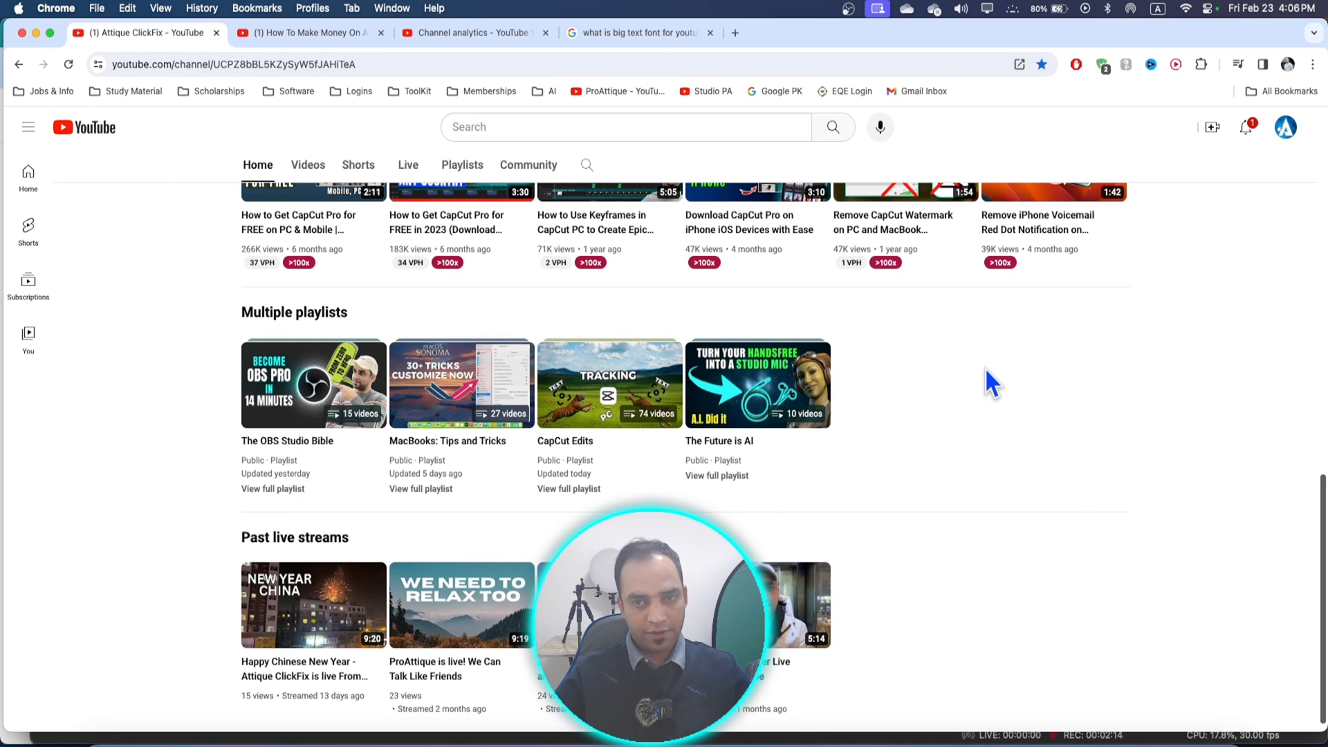